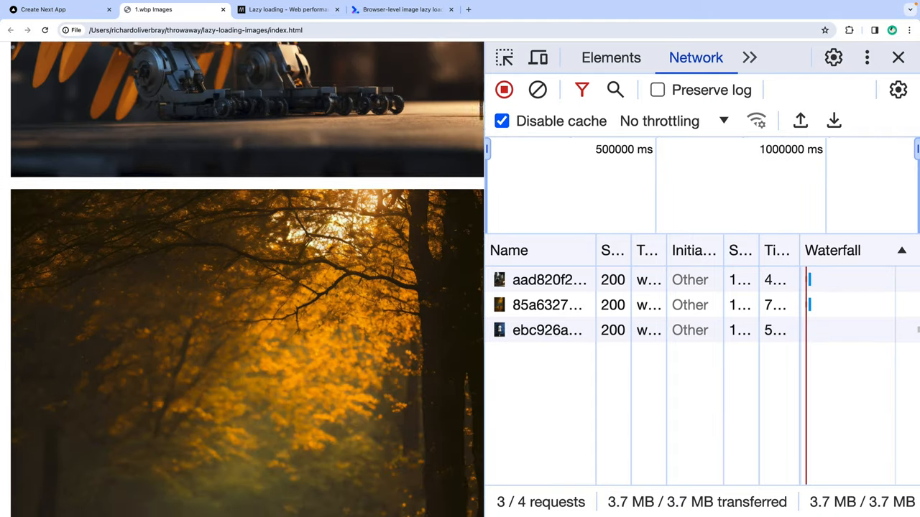
Step: Switch to the MDN 'Lazy loading - Web performance' article tab
click(287, 10)
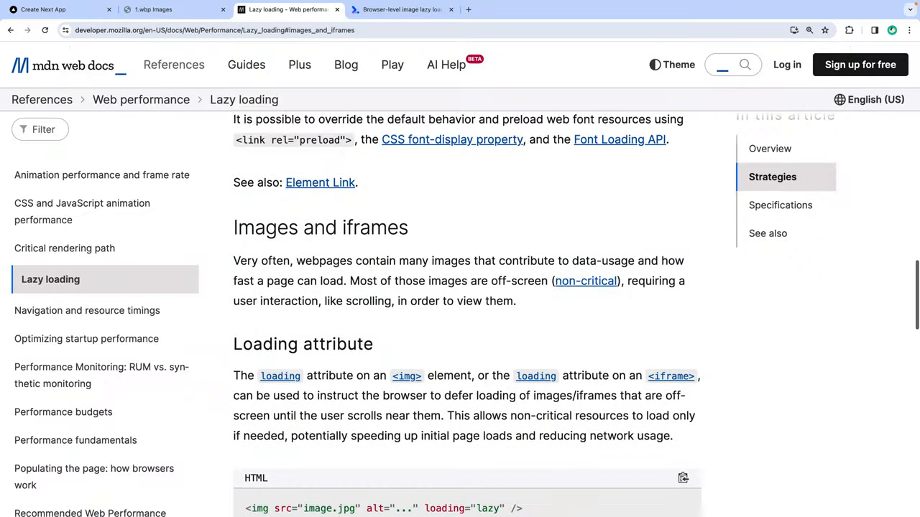
scroll(down, 3)
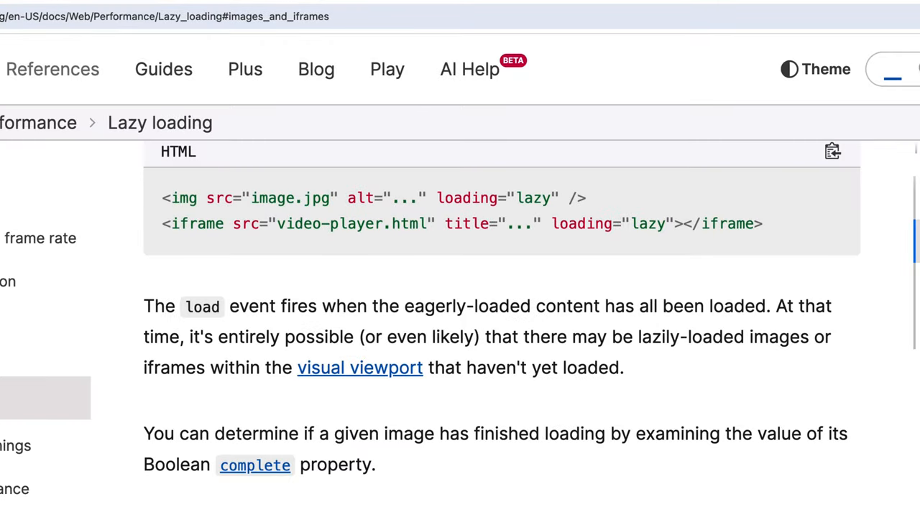
mouse_move(488, 162)
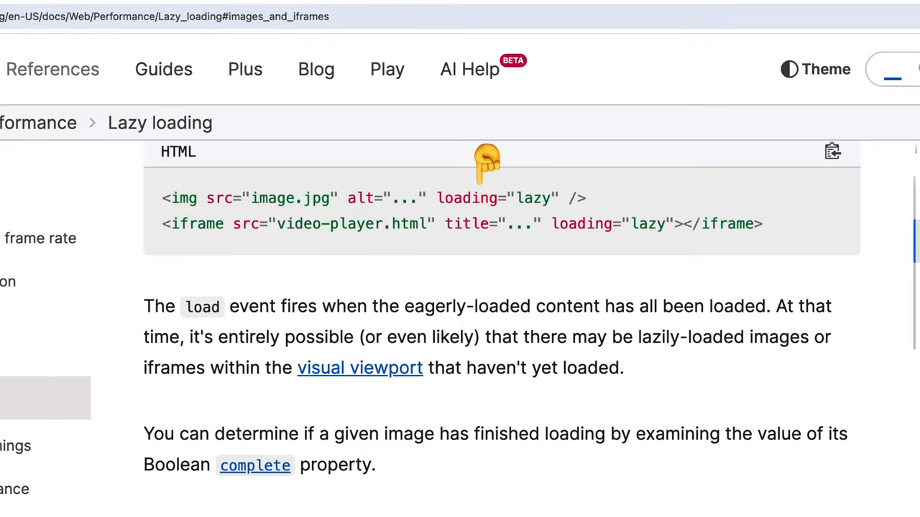
mouse_move(593, 263)
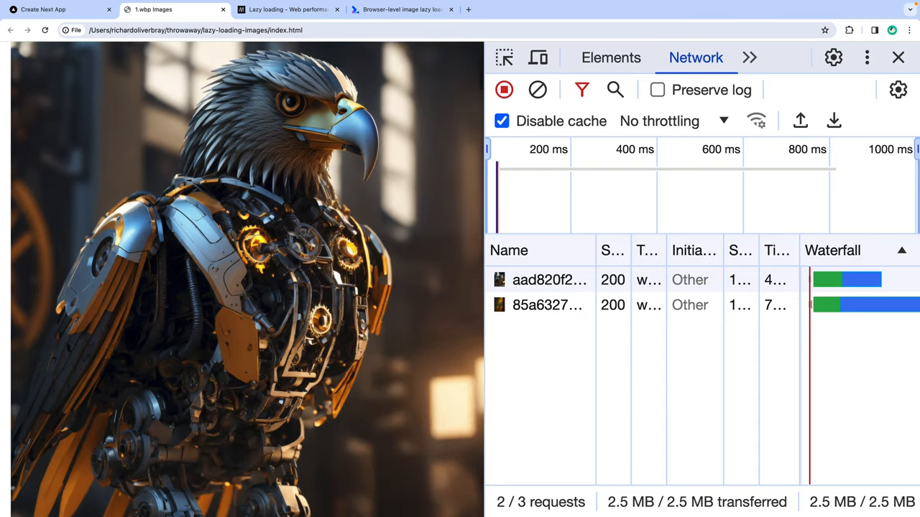
Step: Scroll the local gallery watching images load, then switch to the Next Cloudinary CldImage docs
scroll(down, 3)
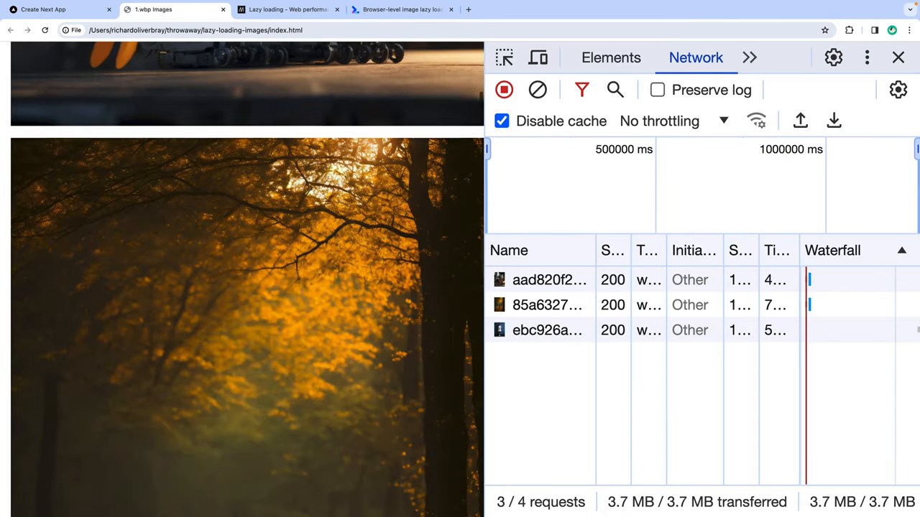
scroll(down, 3)
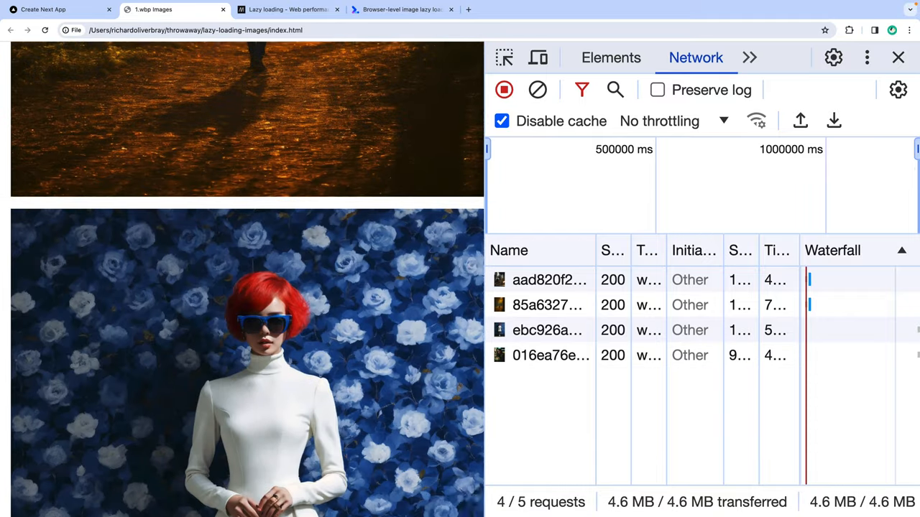
scroll(down, 3)
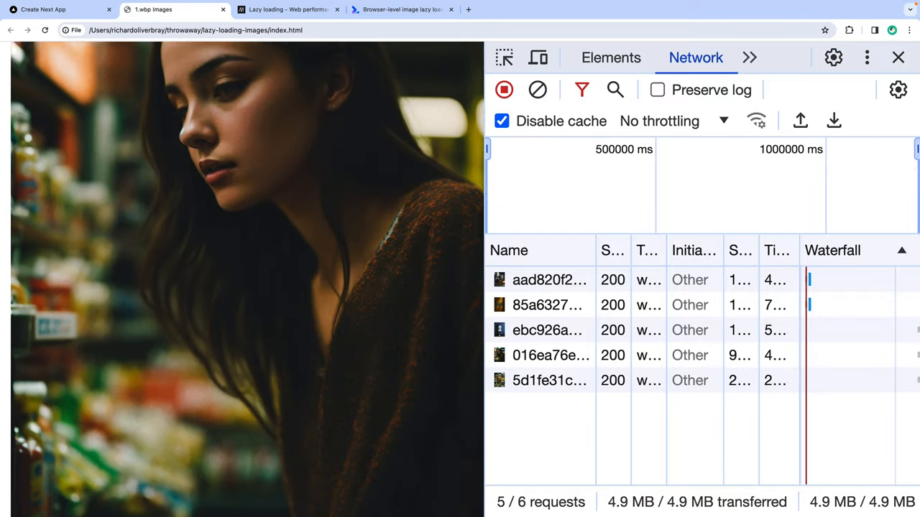
scroll(down, 3)
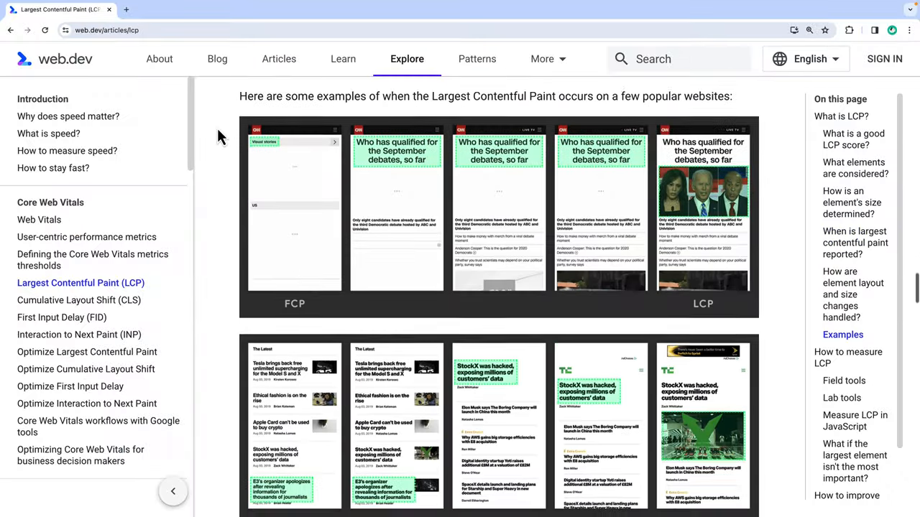
click(286, 9)
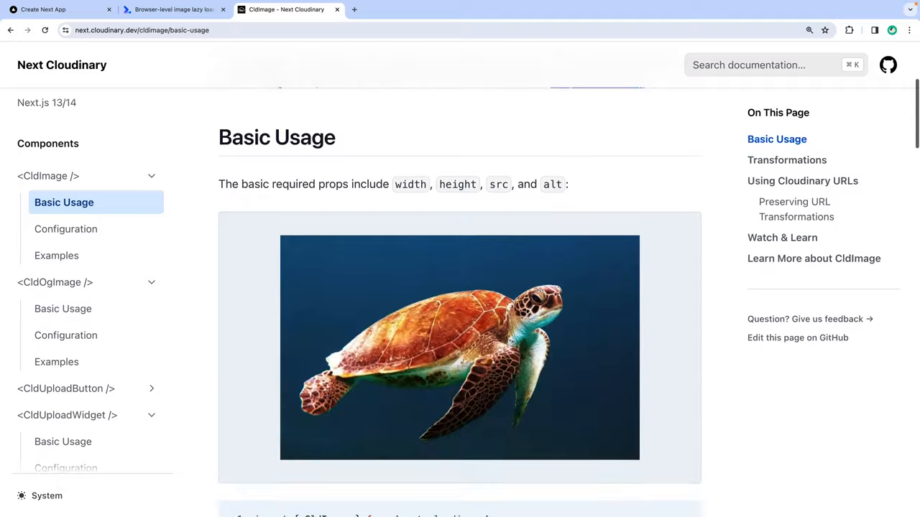
Step: Add a 'priority' prop after className="mb-4" on the CldImage in page.tsx
scroll(down, 3)
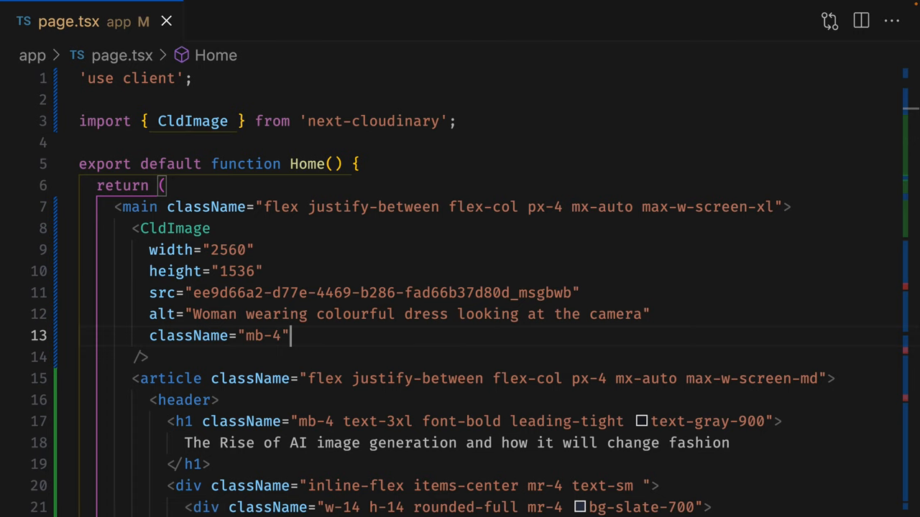
text(priority)
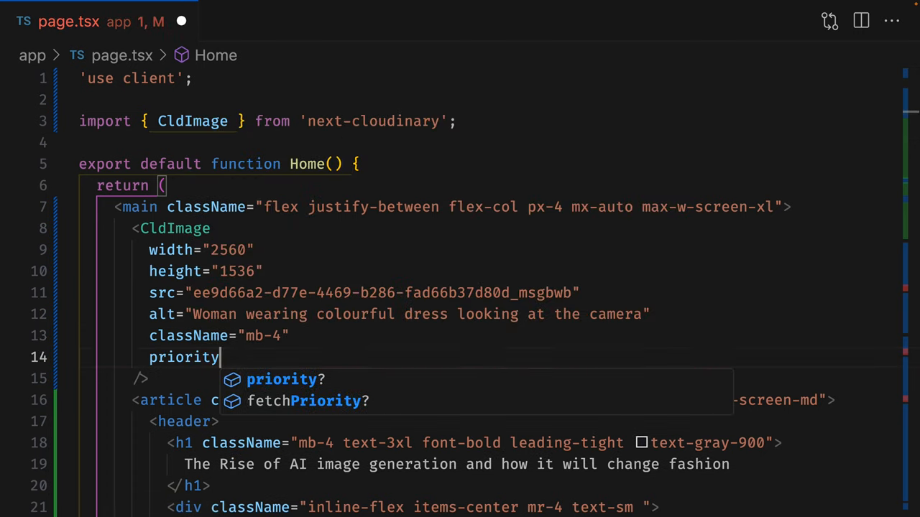
key(Escape)
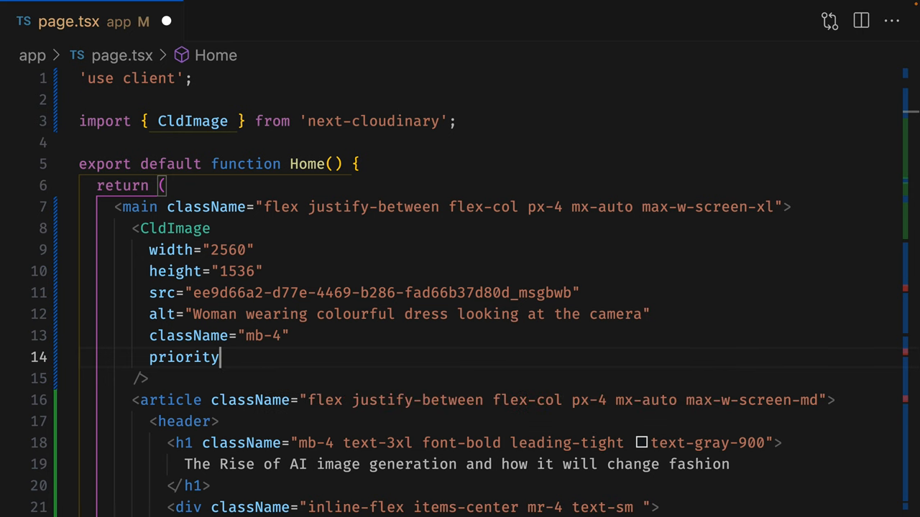